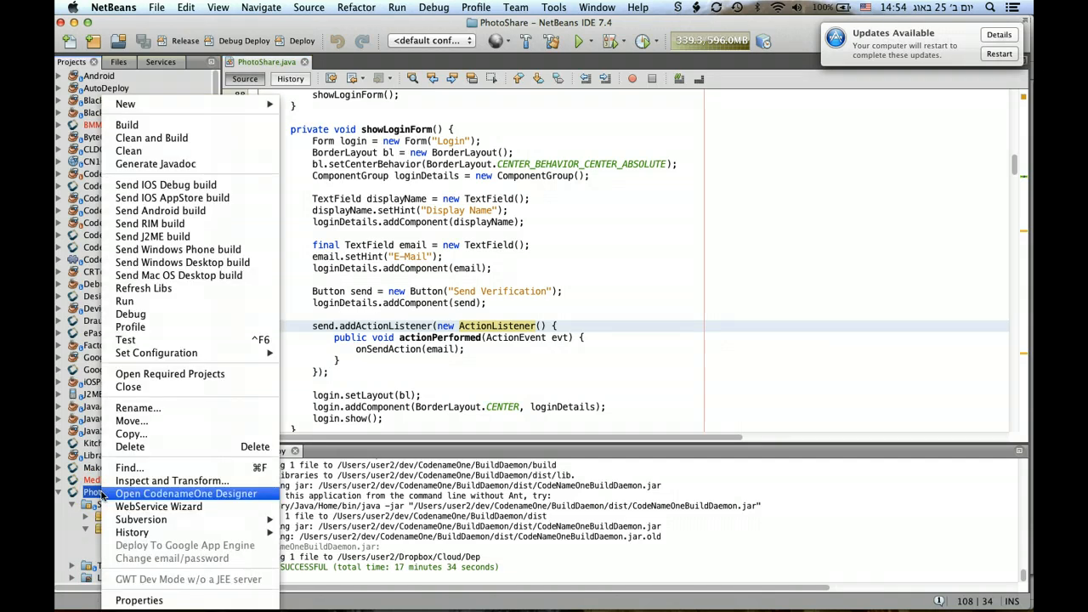
{"action": "mouse_move", "coordinate": [180, 500]}
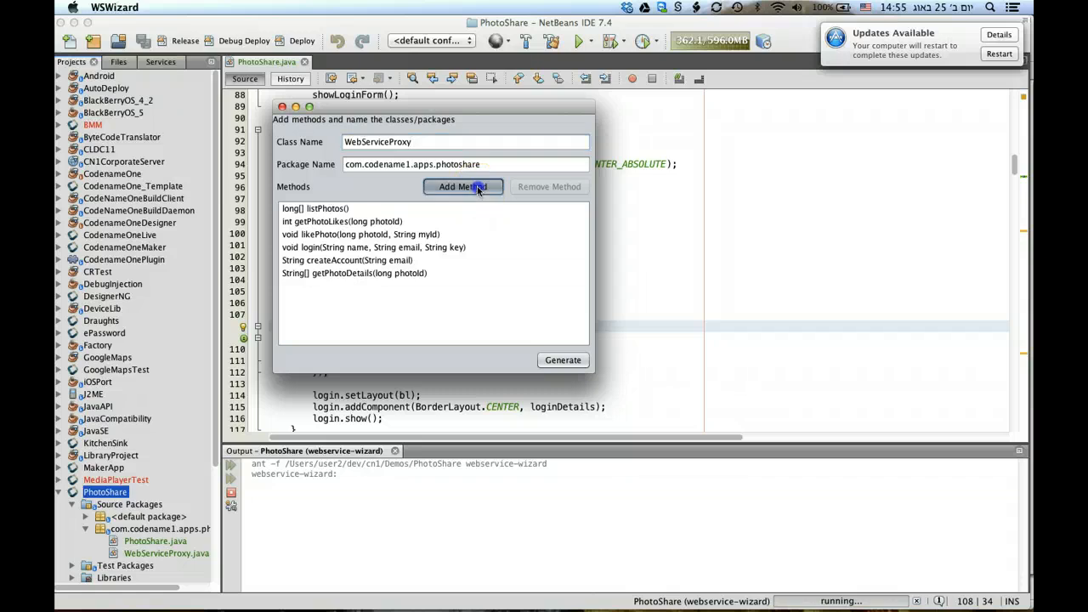
{"action": "left_click", "coordinate": [463, 185]}
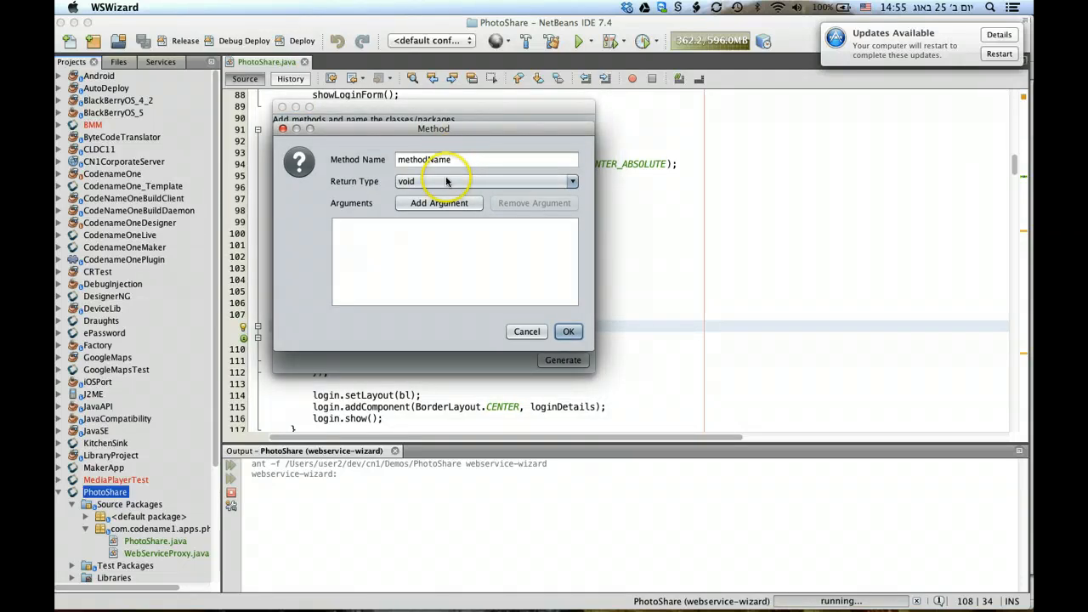
{"action": "left_click", "coordinate": [439, 204]}
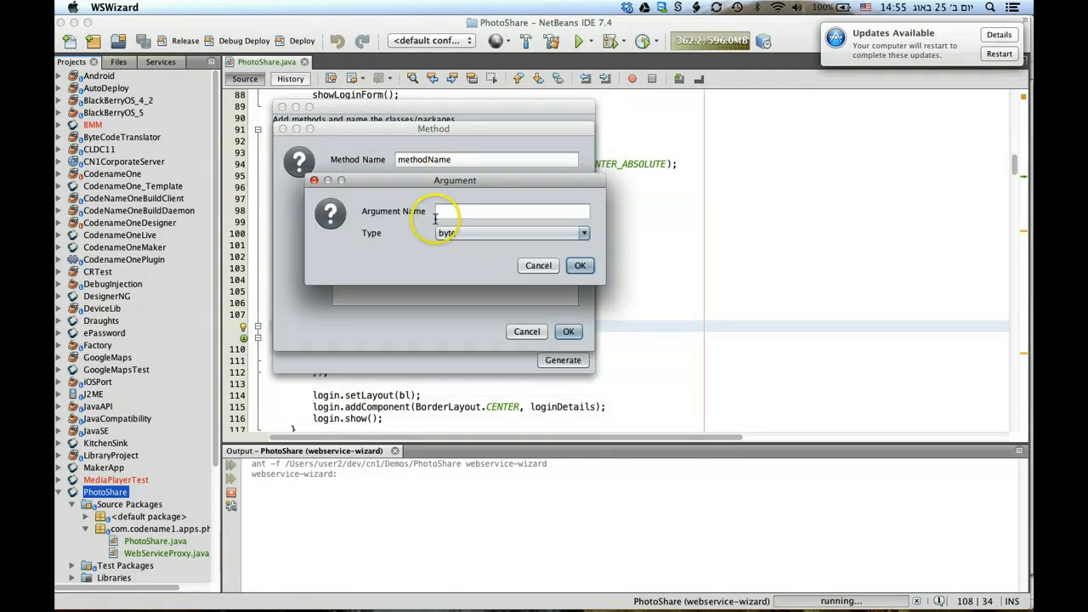
{"action": "left_click", "coordinate": [585, 233]}
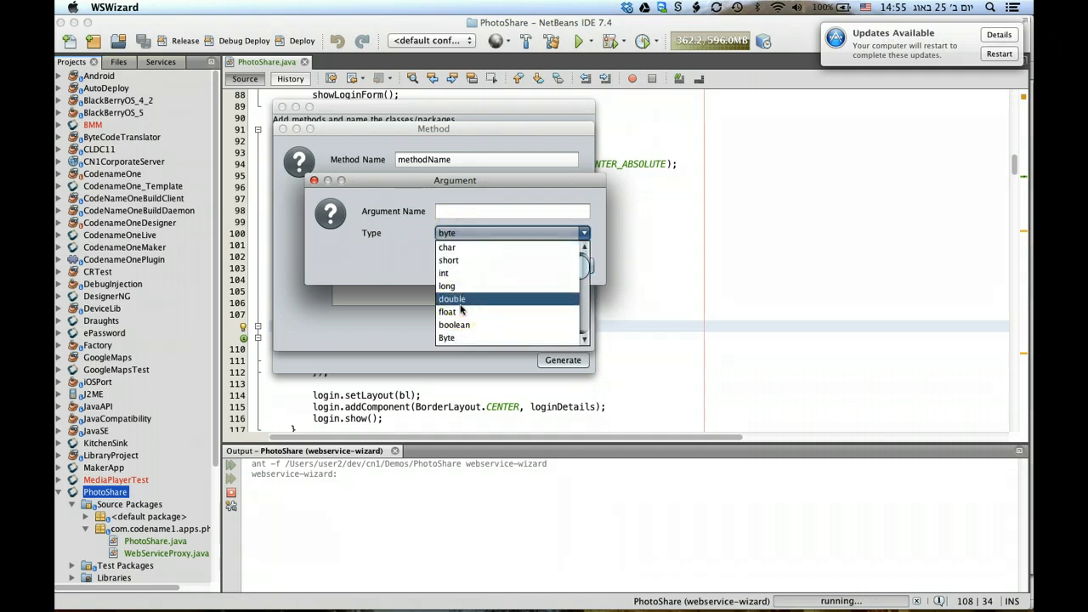
{"action": "scroll", "scroll_direction": "down", "scroll_amount": 3}
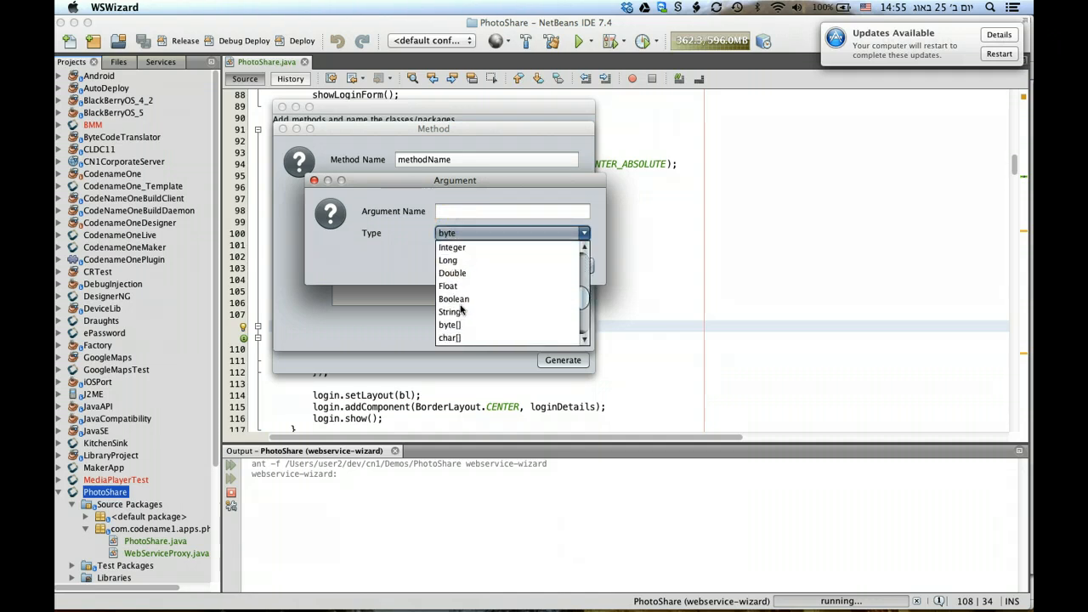
{"action": "scroll", "scroll_direction": "down", "scroll_amount": 3}
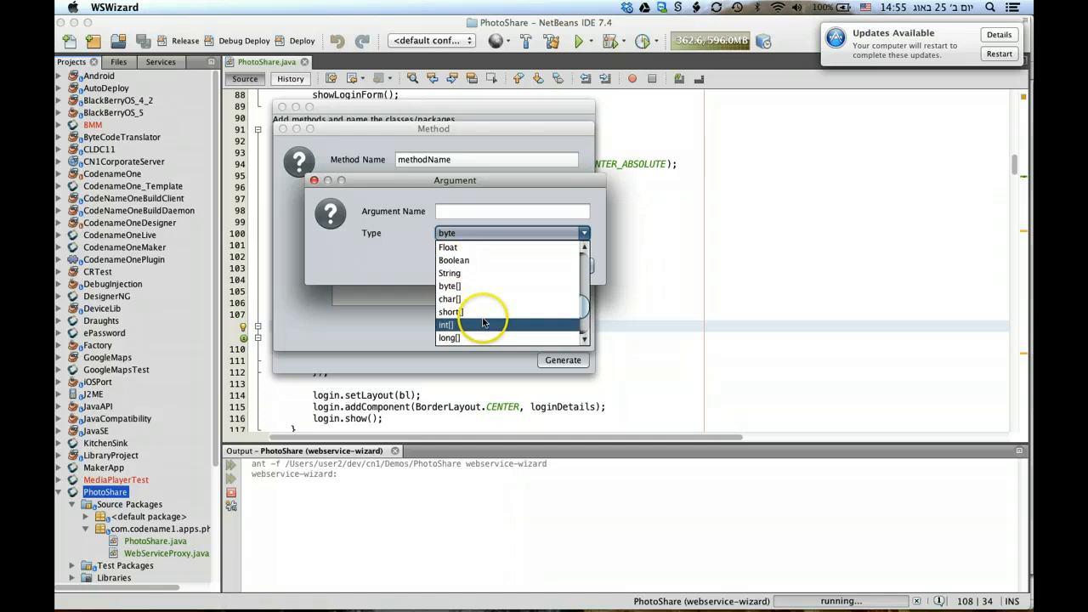
{"action": "scroll", "scroll_direction": "down", "scroll_amount": 3}
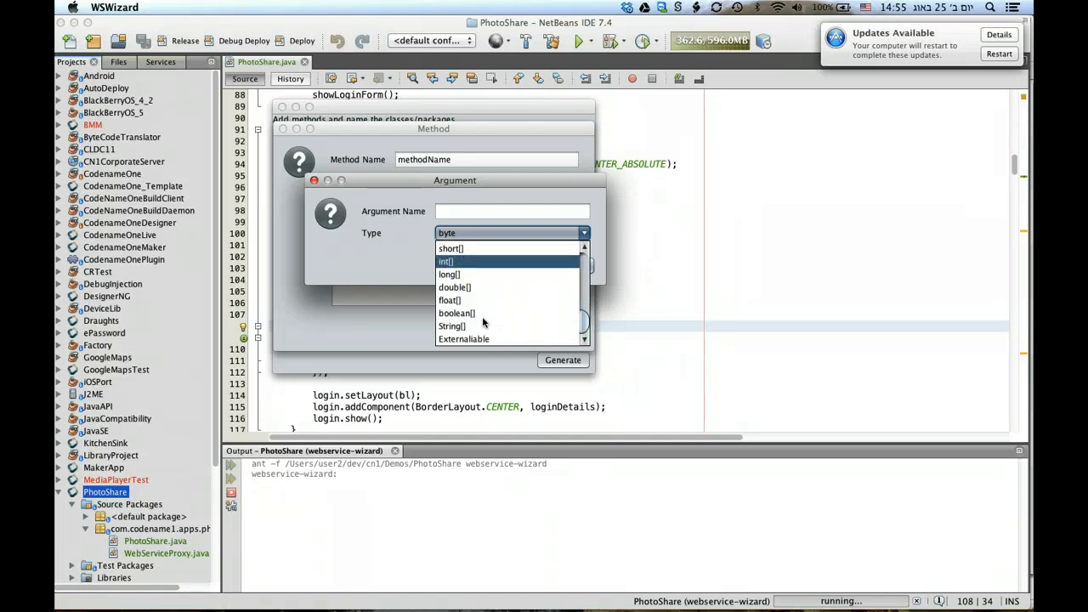
{"action": "mouse_move", "coordinate": [490, 340]}
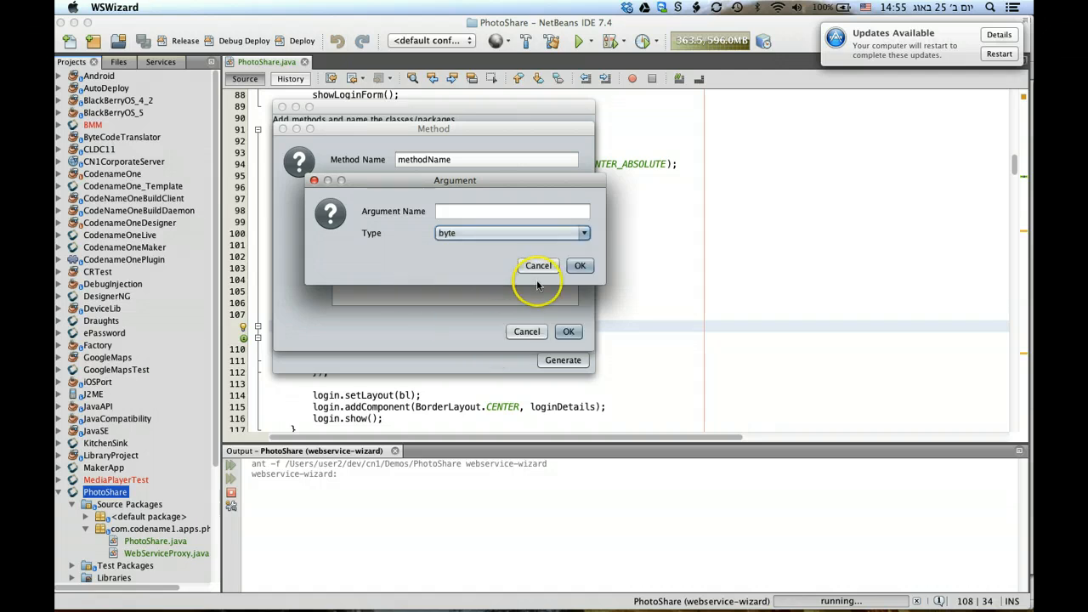
{"action": "left_click", "coordinate": [583, 233]}
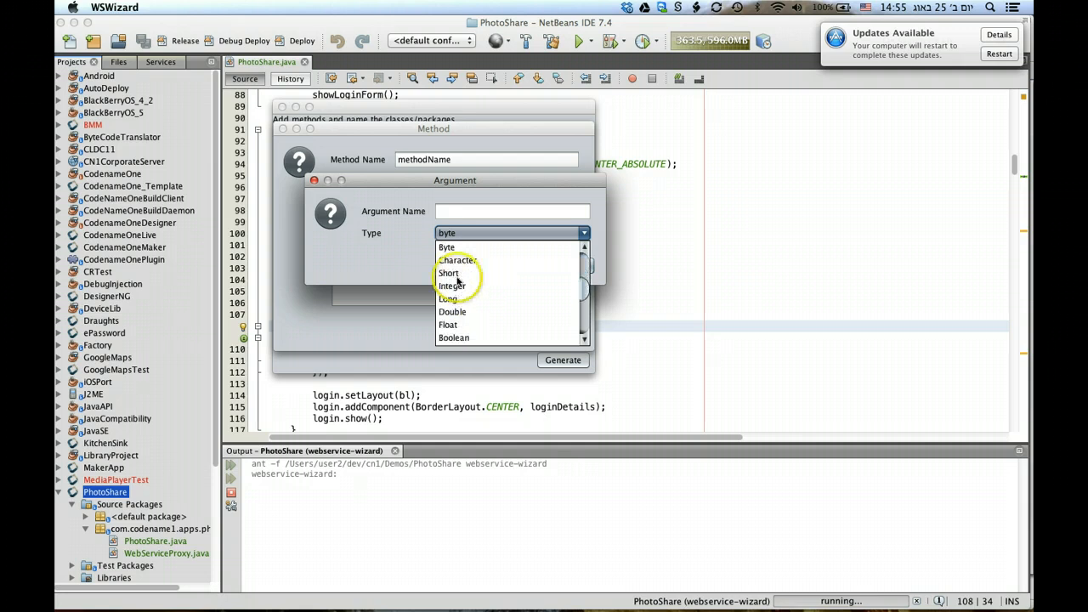
{"action": "left_click", "coordinate": [446, 233]}
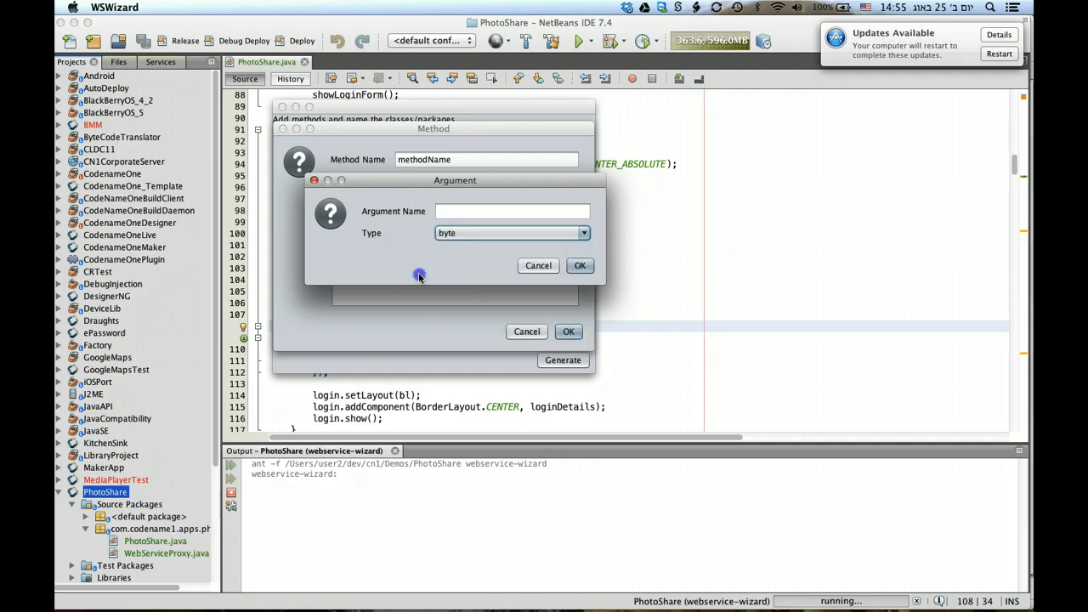
{"action": "left_click", "coordinate": [537, 265]}
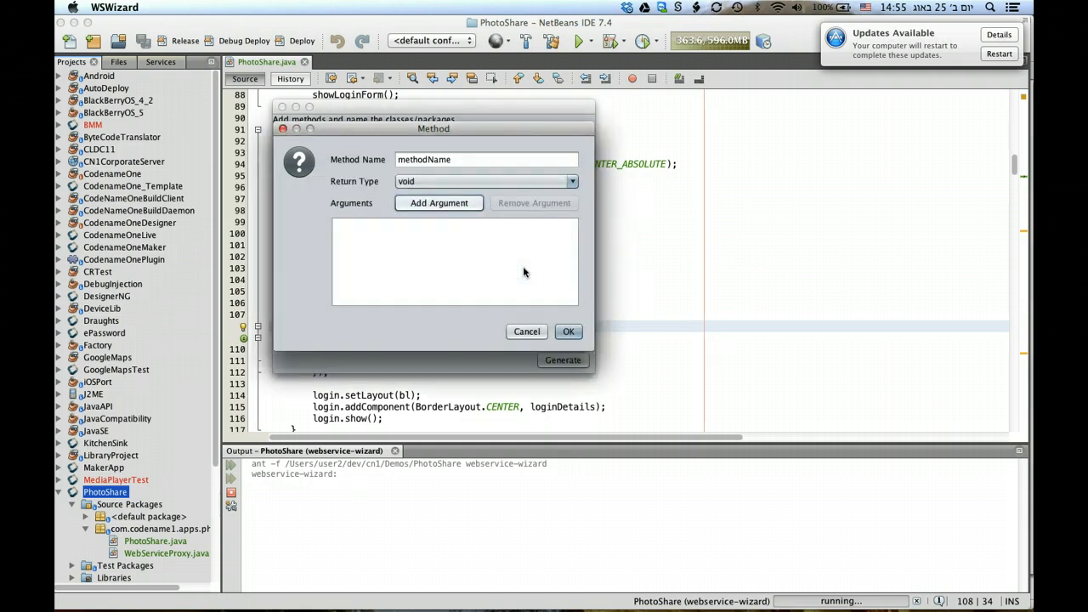
{"action": "mouse_move", "coordinate": [568, 330]}
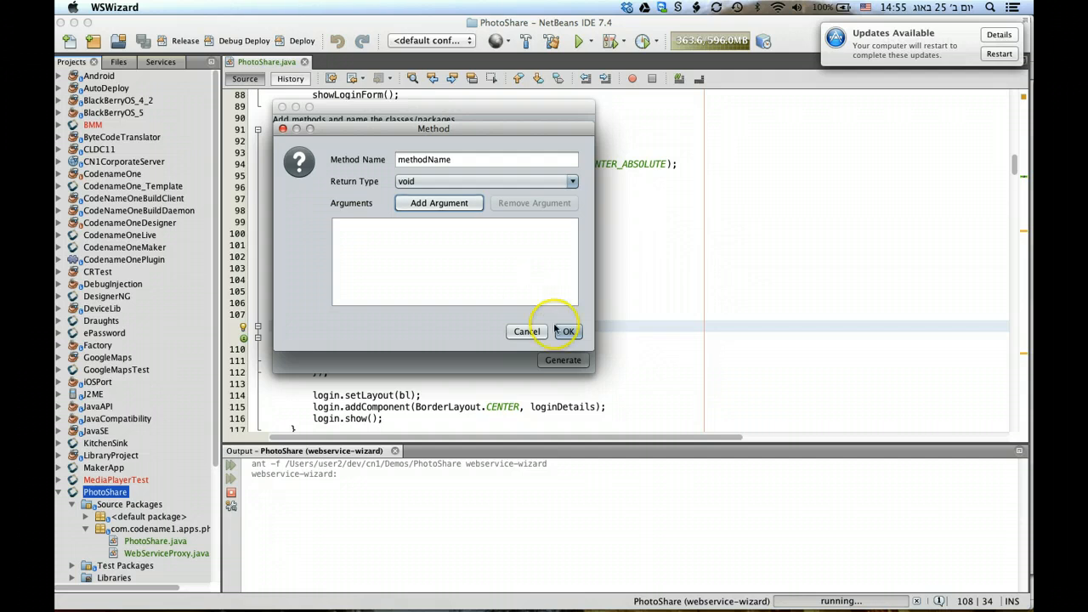
{"action": "mouse_move", "coordinate": [527, 331]}
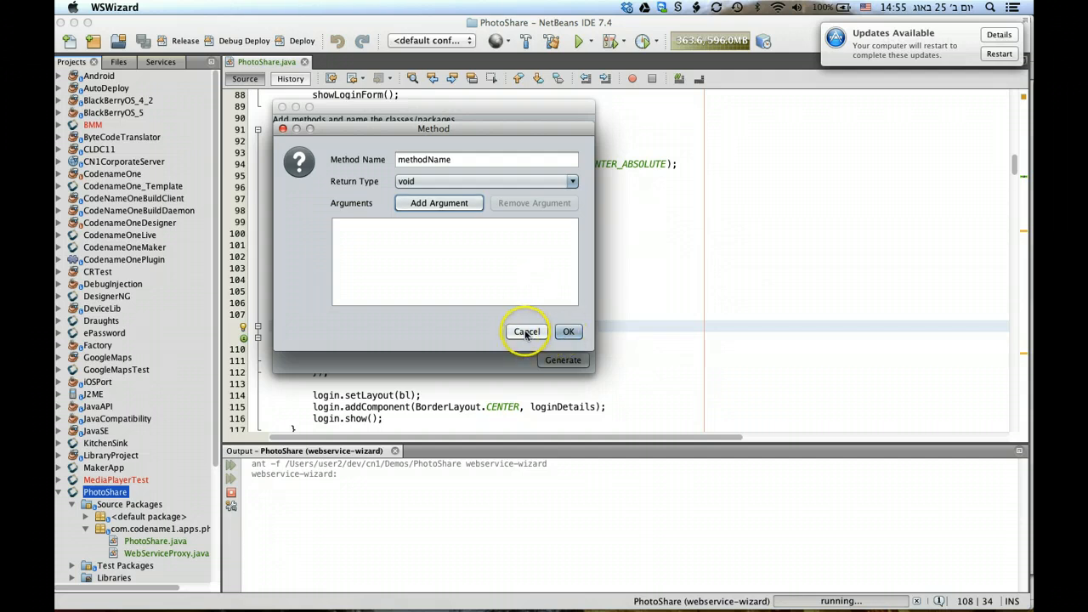
{"action": "left_click", "coordinate": [527, 331]}
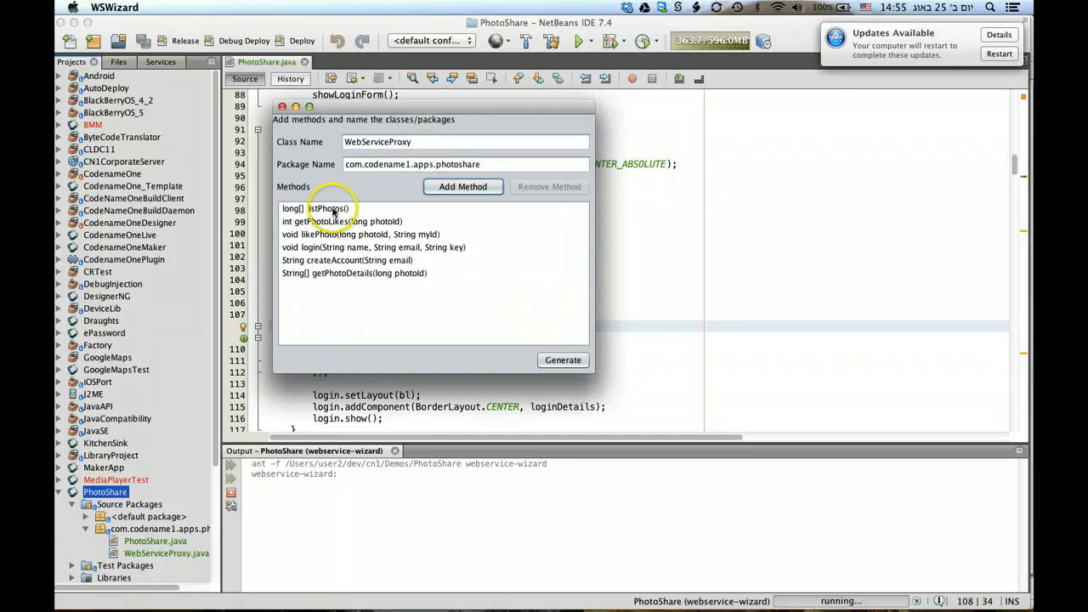
{"action": "mouse_move", "coordinate": [491, 351]}
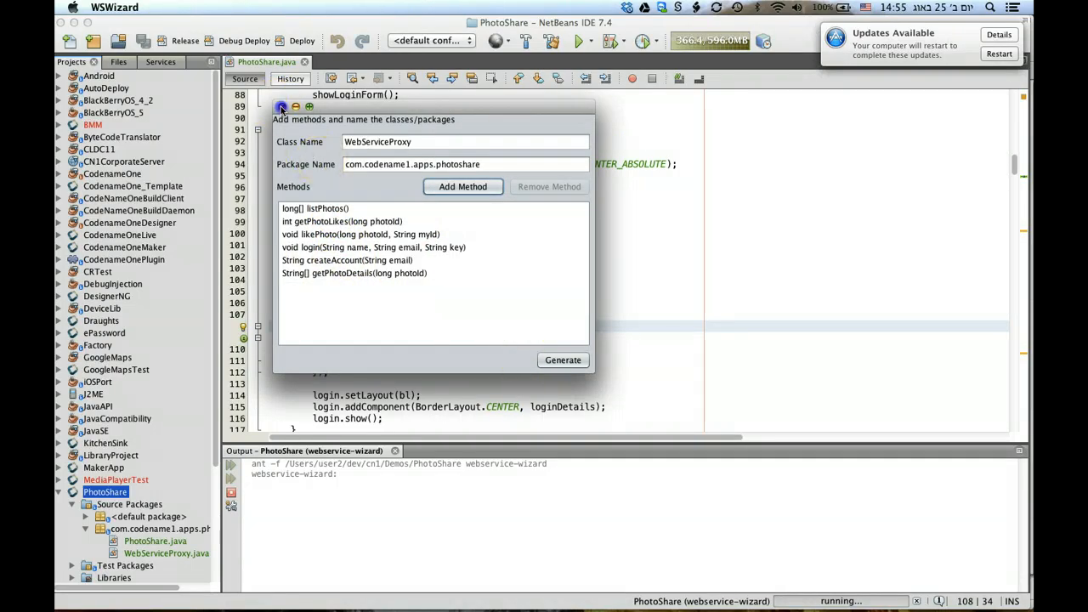
Step: Dismiss the web service wizard and bring the generated WebServiceProxy.java source into the editor
{"action": "left_click", "coordinate": [561, 361]}
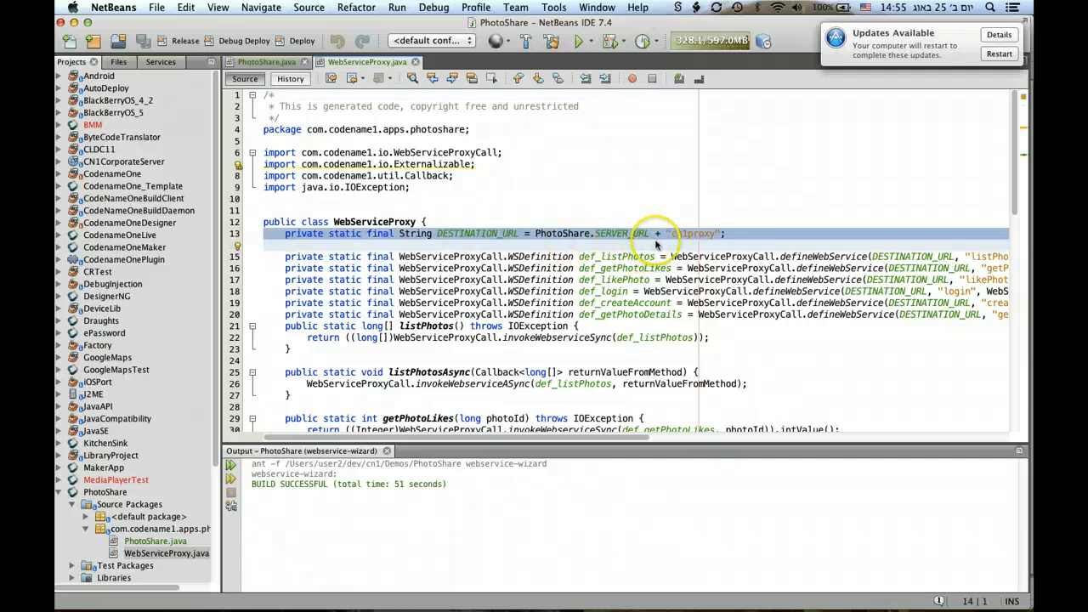
{"action": "left_click", "coordinate": [749, 334]}
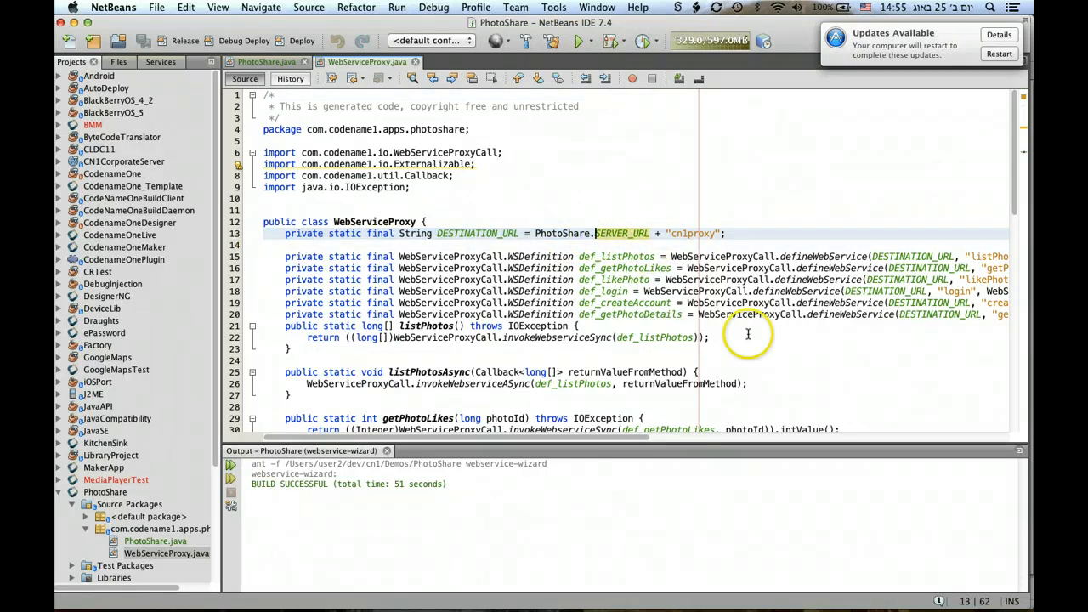
{"action": "mouse_move", "coordinate": [561, 233]}
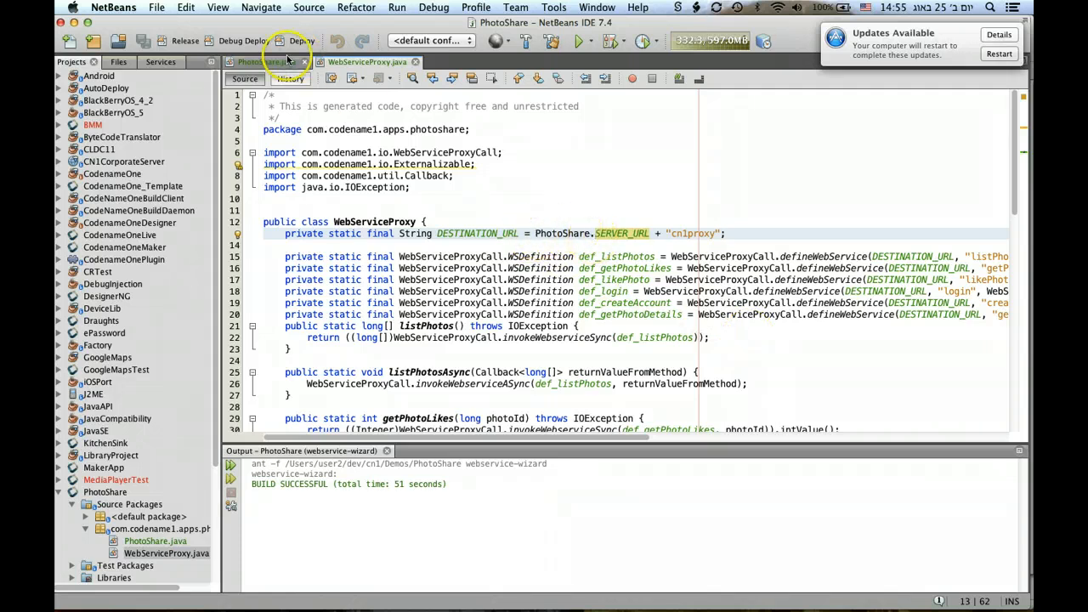
{"action": "left_click", "coordinate": [267, 61]}
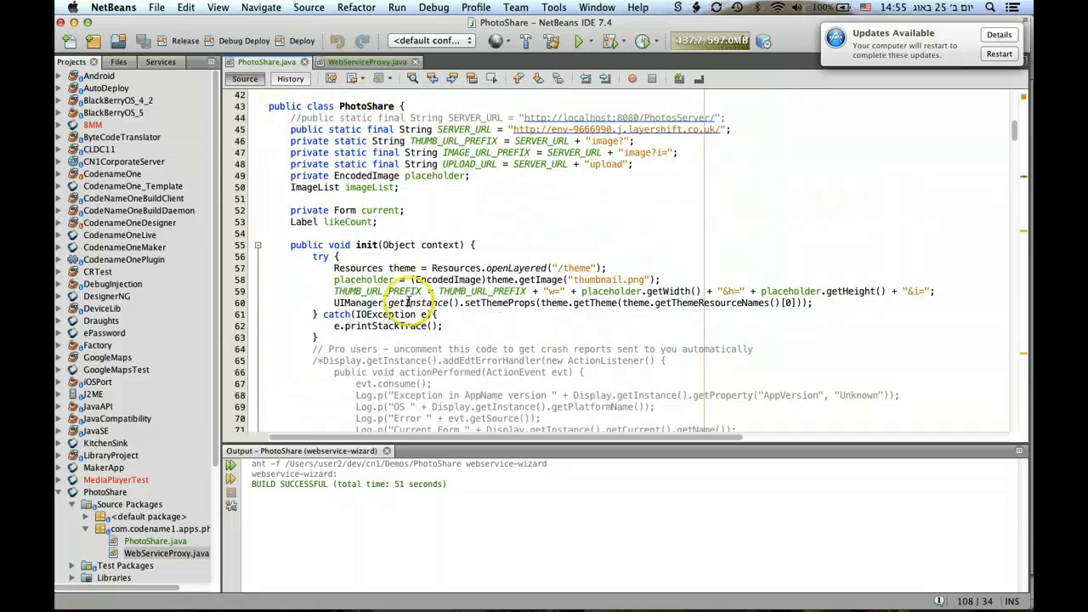
{"action": "scroll", "scroll_direction": "down", "scroll_amount": 3}
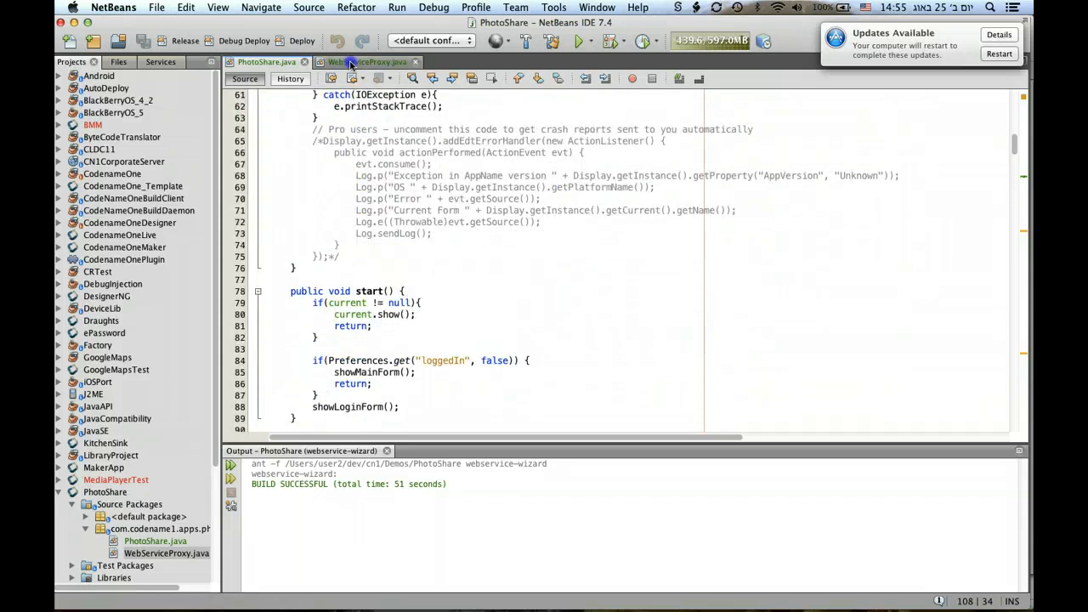
{"action": "left_click", "coordinate": [368, 61]}
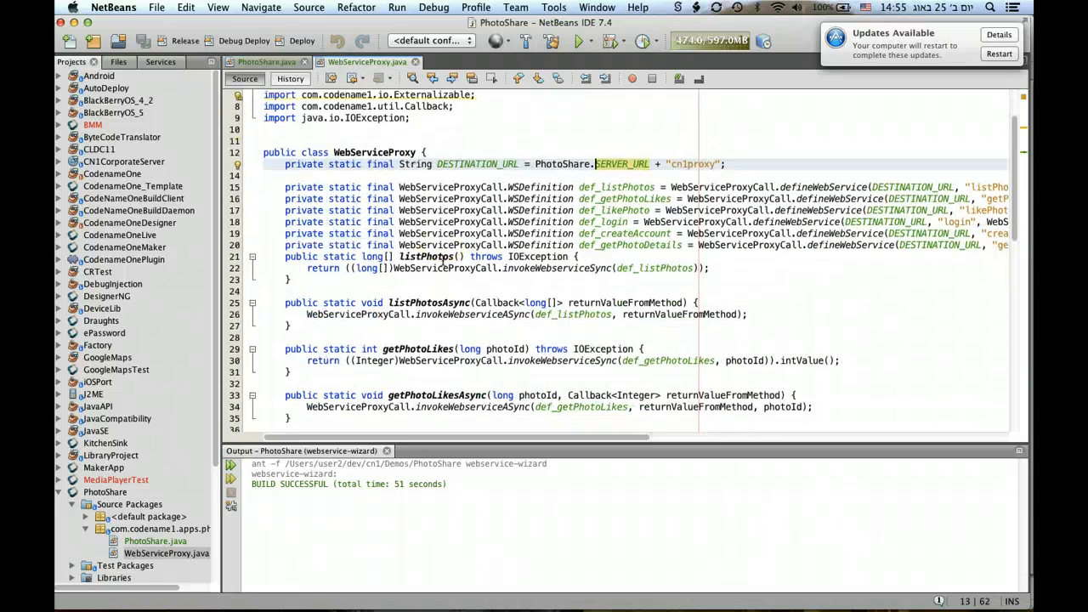
Step: Look over the generated synchronous and asynchronous static methods such as listPhotos and getPhotoLikes
{"action": "scroll", "scroll_direction": "down", "scroll_amount": 3}
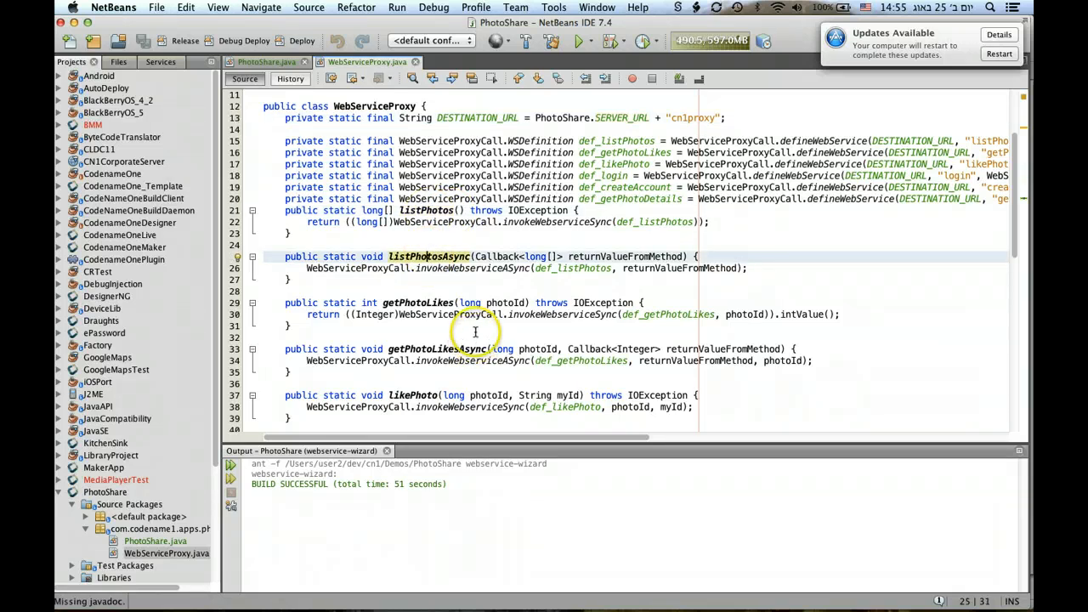
{"action": "scroll", "scroll_direction": "down", "scroll_amount": 3}
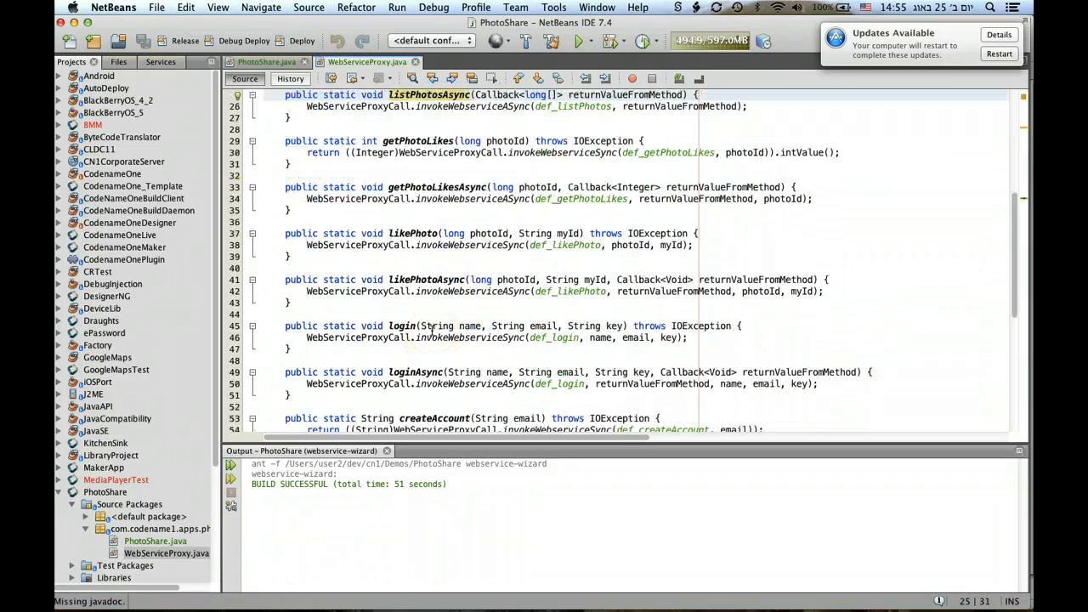
{"action": "scroll", "scroll_direction": "down", "scroll_amount": 3}
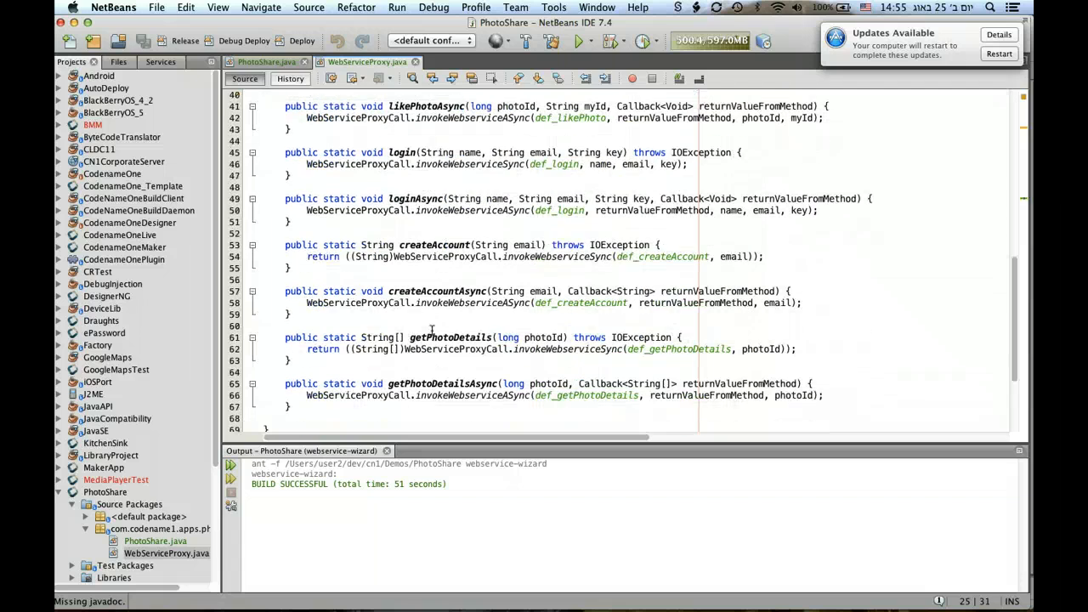
{"action": "scroll", "scroll_direction": "up", "scroll_amount": 3}
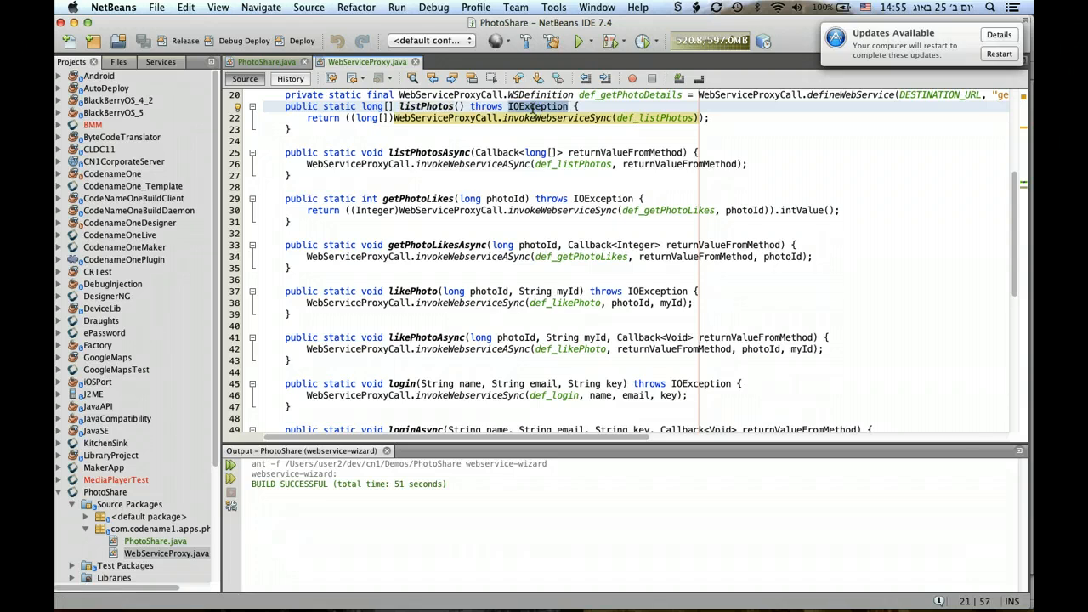
{"action": "mouse_move", "coordinate": [432, 146]}
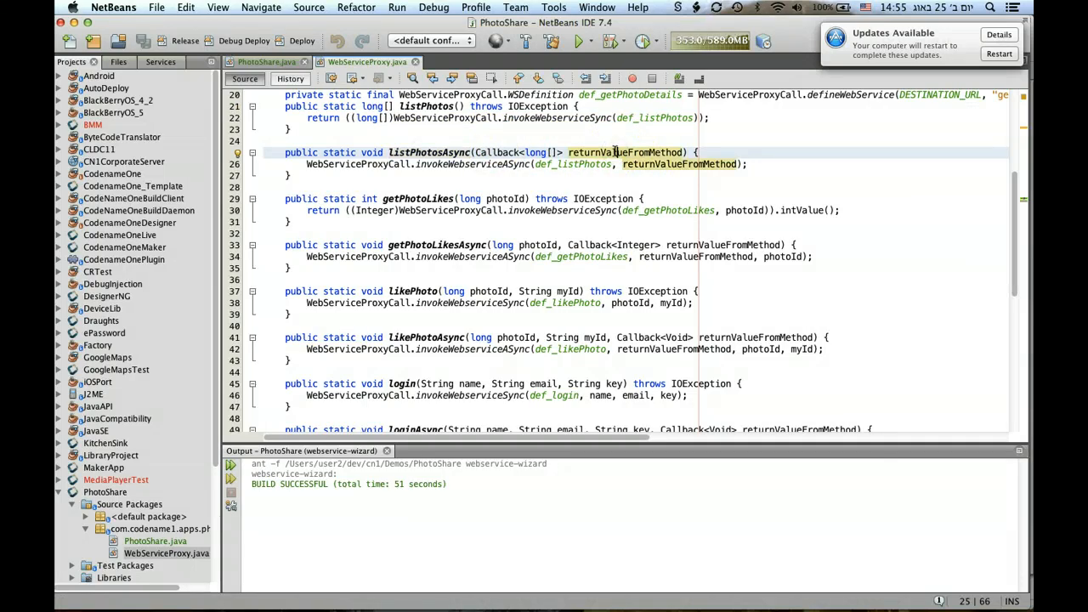
{"action": "scroll", "scroll_direction": "up", "scroll_amount": 3}
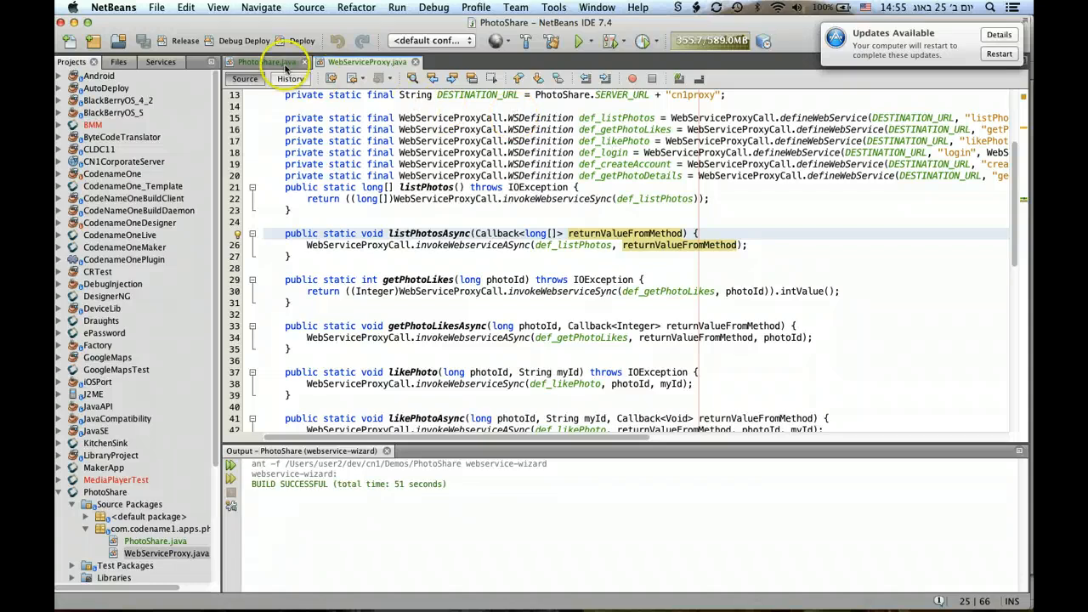
Step: Return to PhotoShare.java and start a new Java CodenameOne Project wizard through its naming and theme steps
{"action": "left_click", "coordinate": [266, 61]}
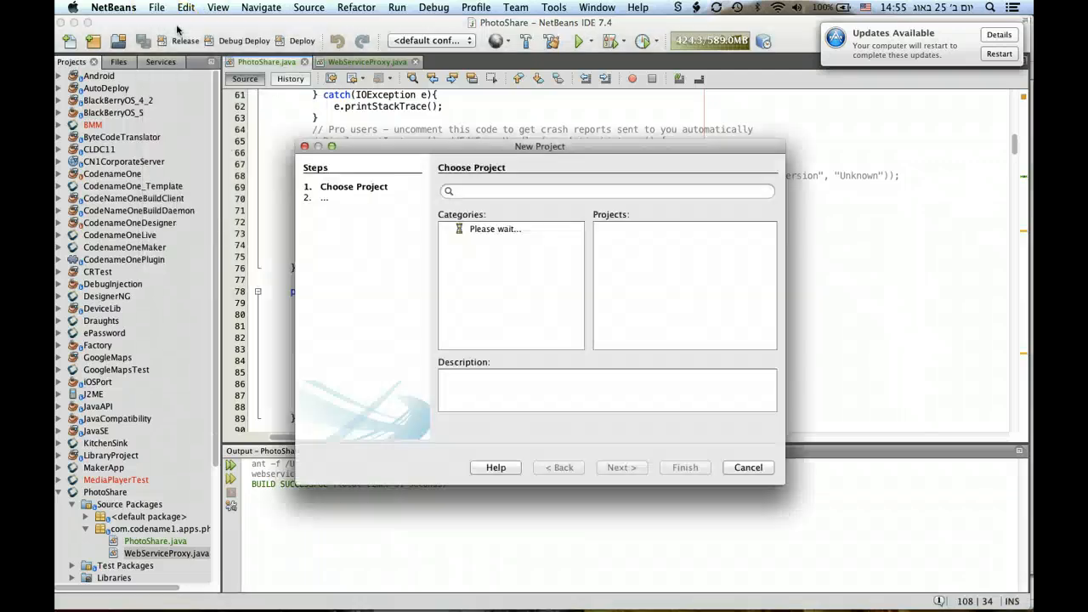
{"action": "left_click", "coordinate": [487, 265]}
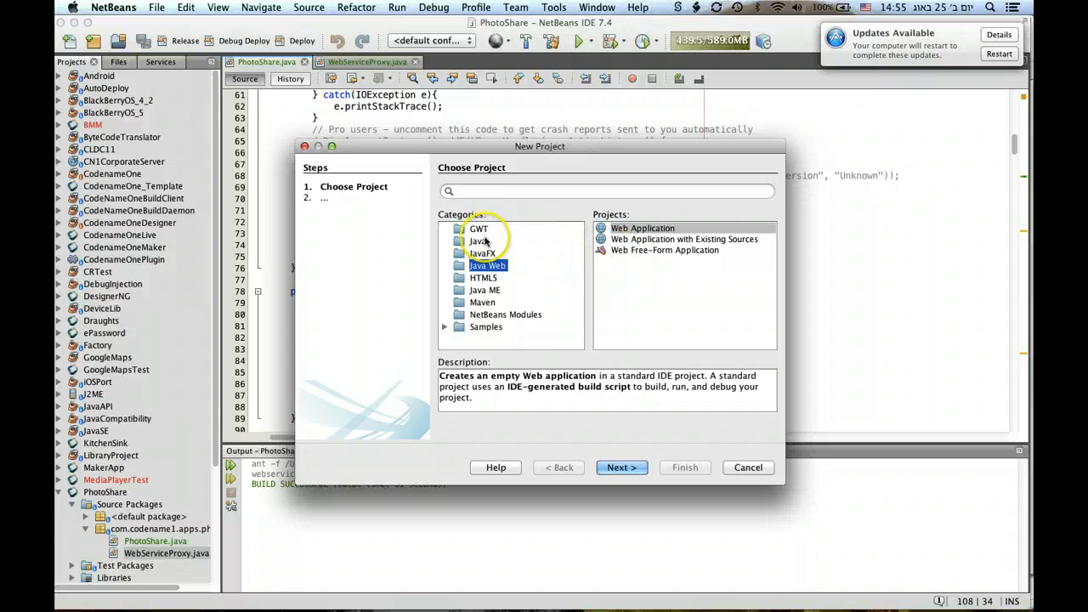
{"action": "left_click", "coordinate": [478, 242]}
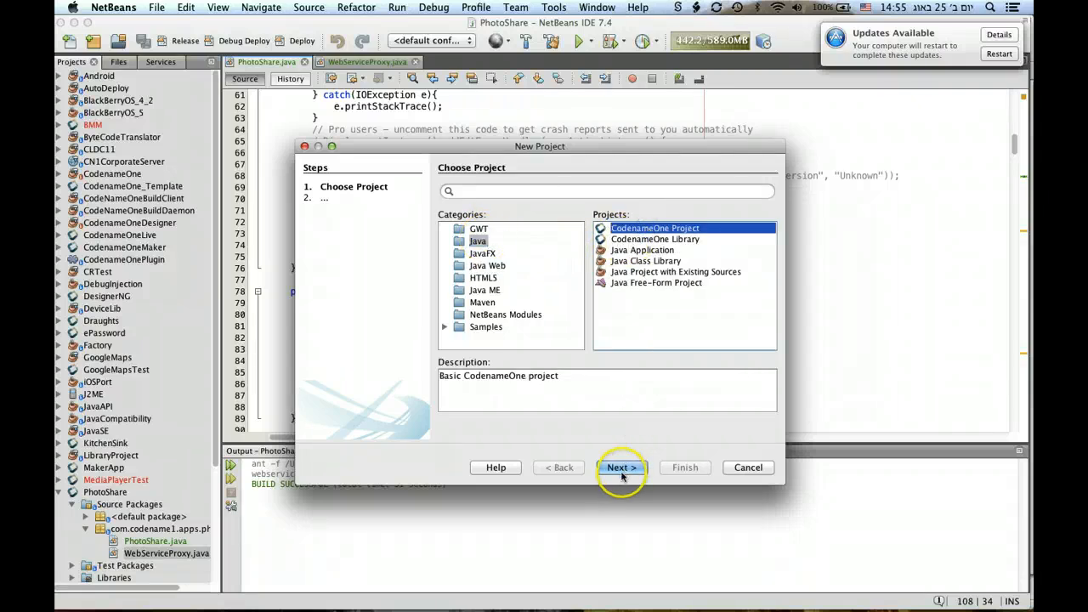
{"action": "left_click", "coordinate": [623, 468]}
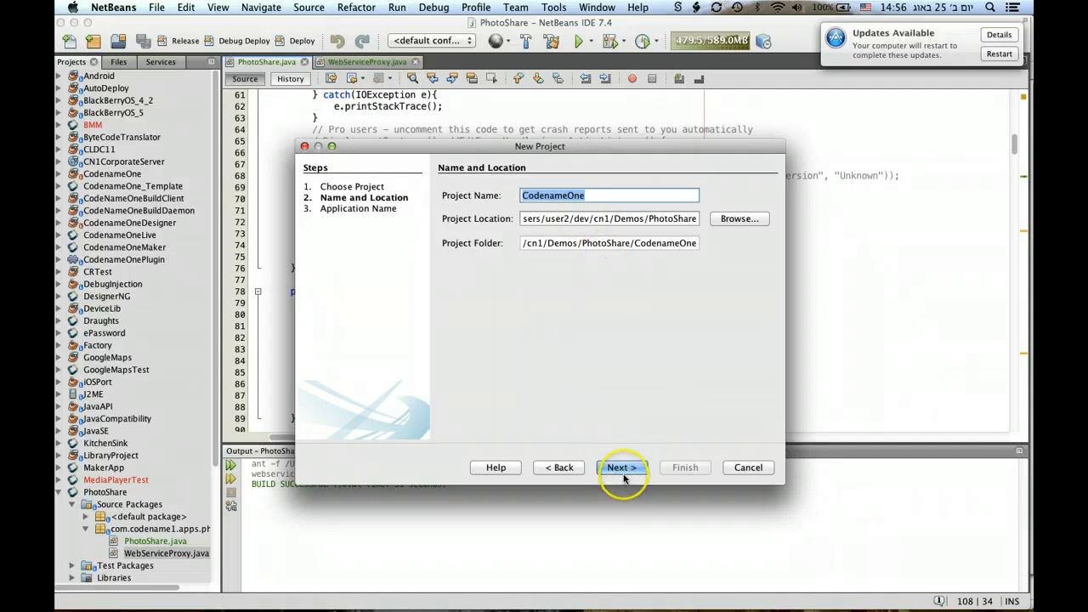
{"action": "left_click", "coordinate": [622, 466]}
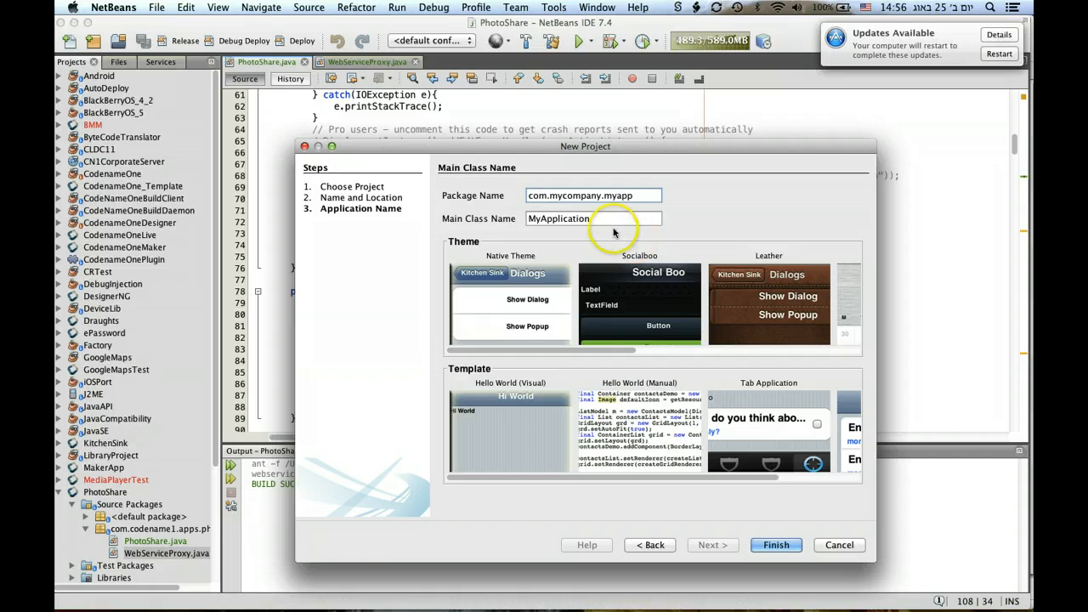
Step: Select the package name field, then dismiss the wizard leaving PhotoShare's start and showLoginForm methods in view
{"action": "triple_click", "coordinate": [592, 196]}
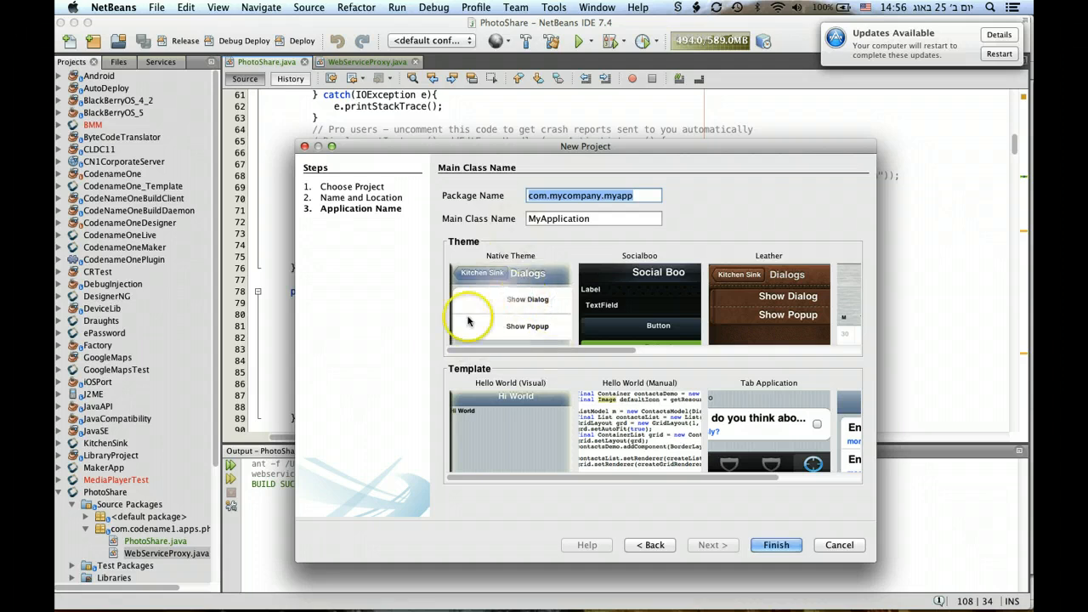
{"action": "mouse_move", "coordinate": [680, 449]}
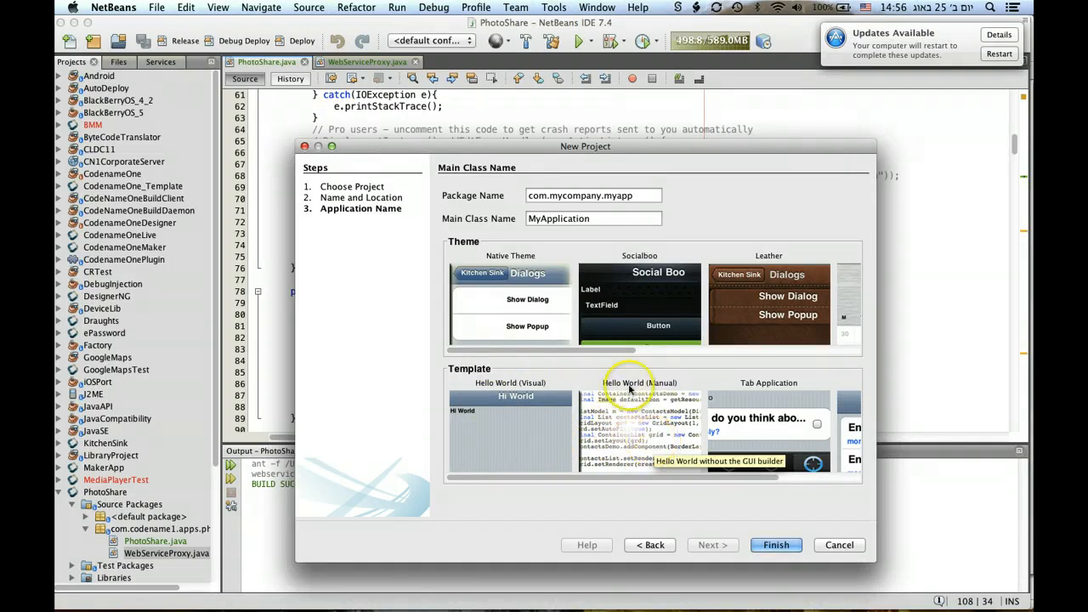
{"action": "mouse_move", "coordinate": [629, 400]}
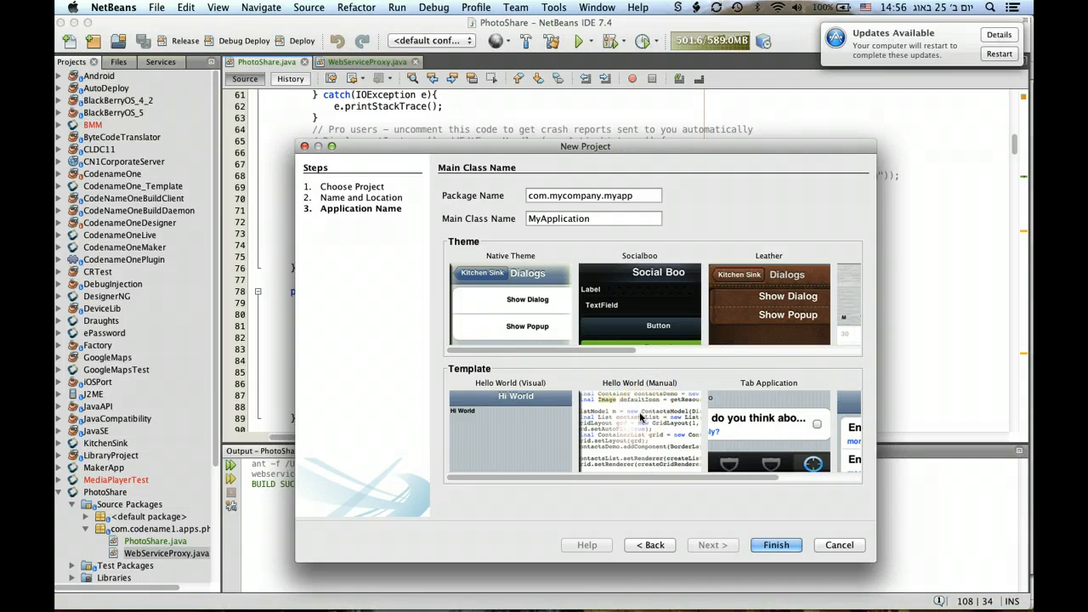
{"action": "mouse_move", "coordinate": [639, 434]}
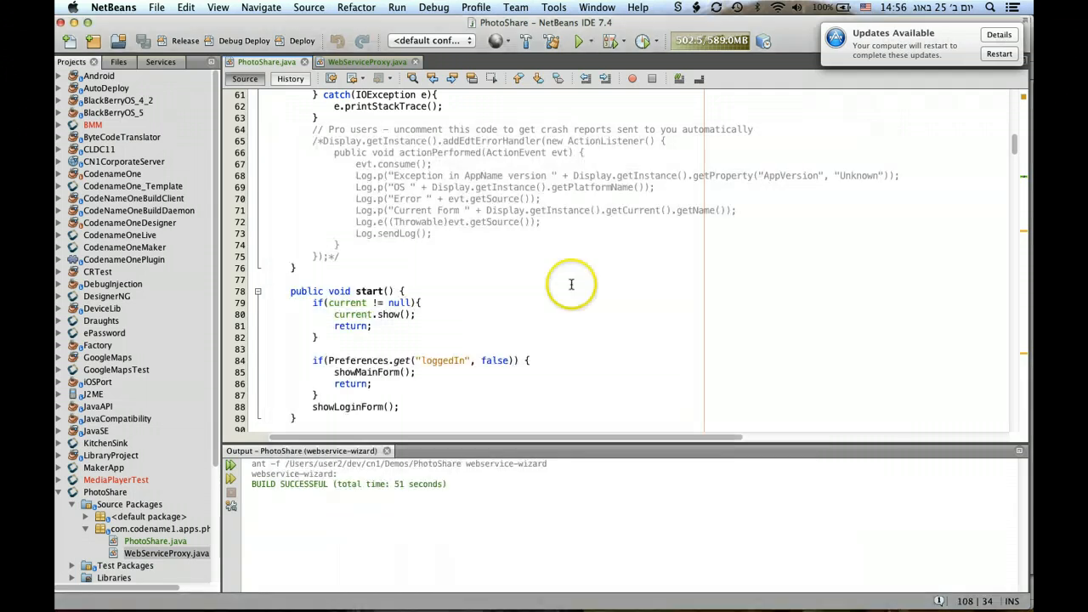
{"action": "scroll", "scroll_direction": "down", "scroll_amount": 3}
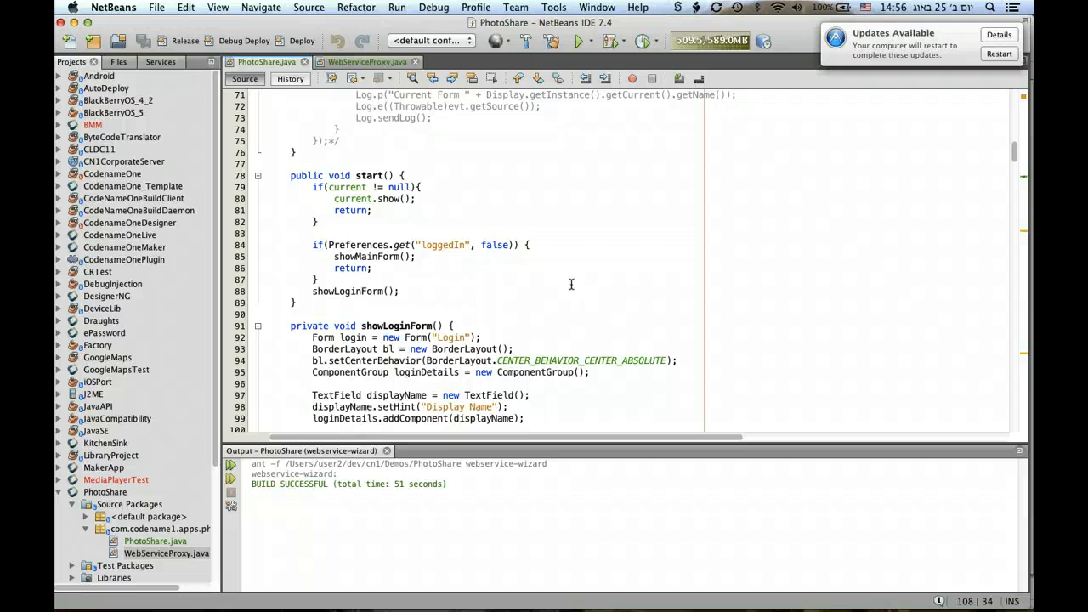